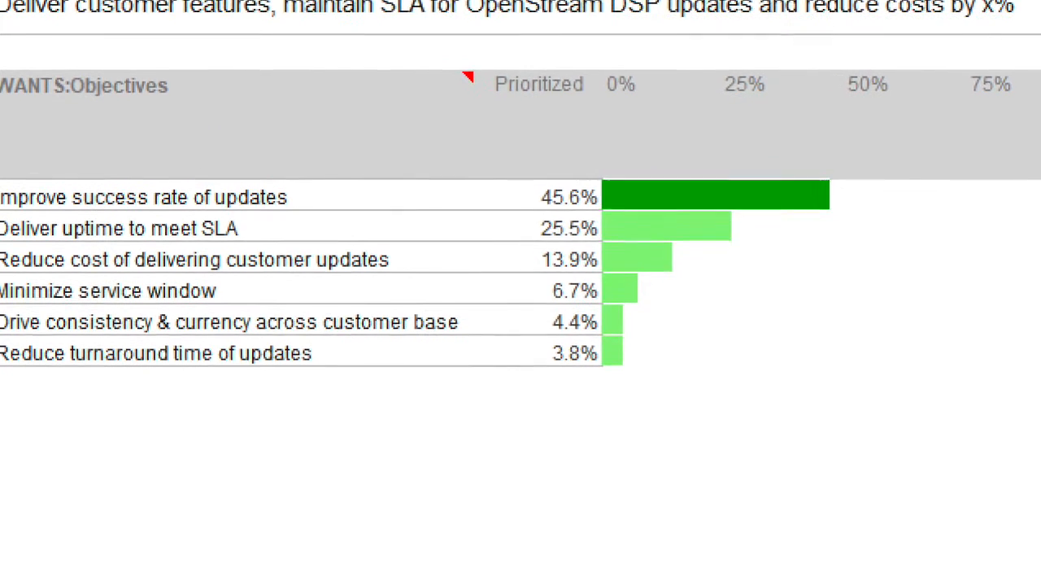
Step: Scroll past the Objectives and Alternatives charts to the pairwise judgments and Ratings matrix
scroll(down, 3)
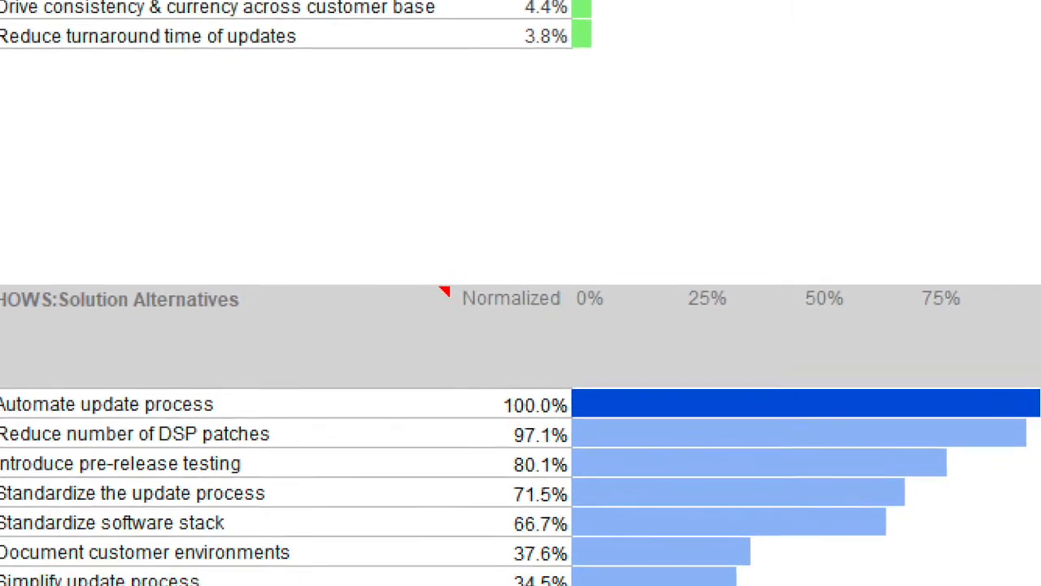
scroll(down, 3)
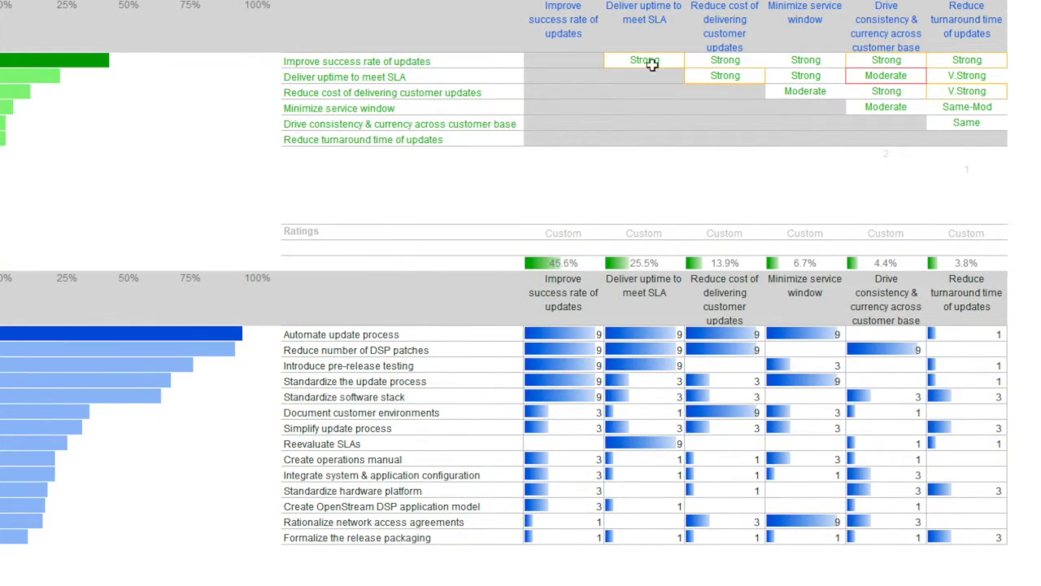
Step: Adjust the success-rate versus service-window judgment to a moderate preference and exit Pairwise Comparisons
click(644, 60)
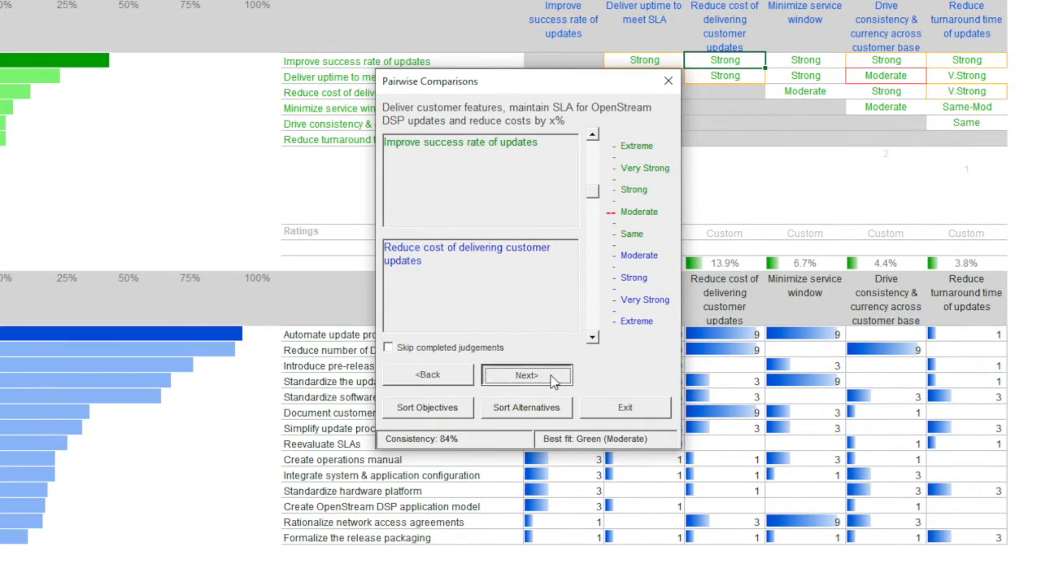
click(527, 374)
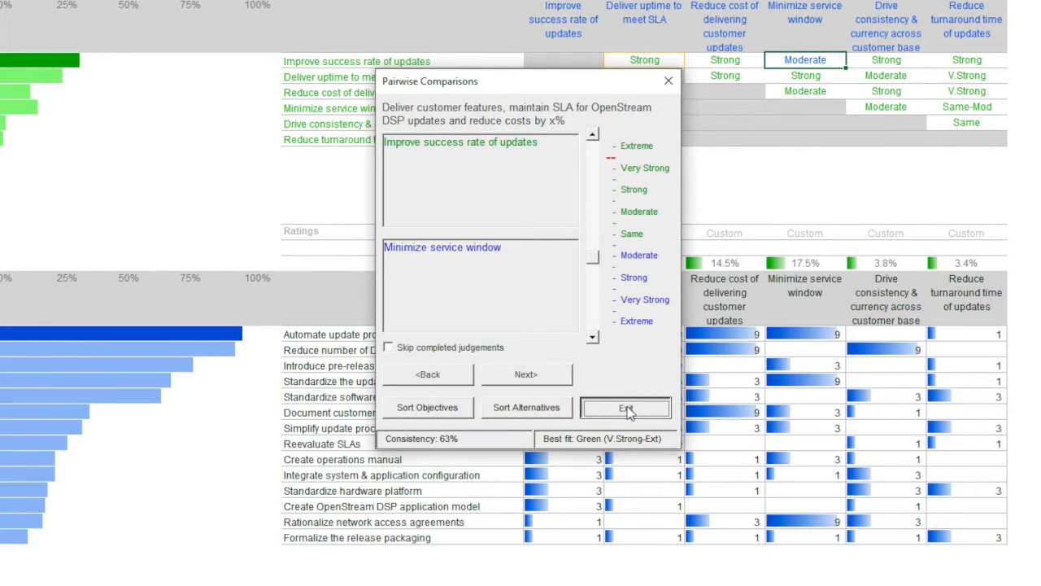
click(625, 407)
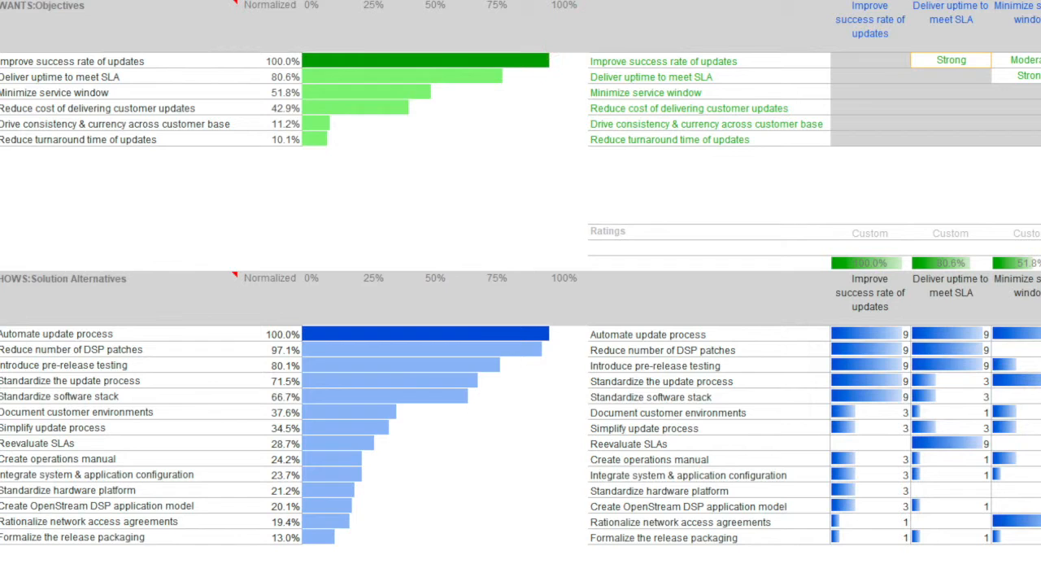
Step: Enter 10000 ($10M) as the Available budget against the $22,230,000 required
scroll(right, 3)
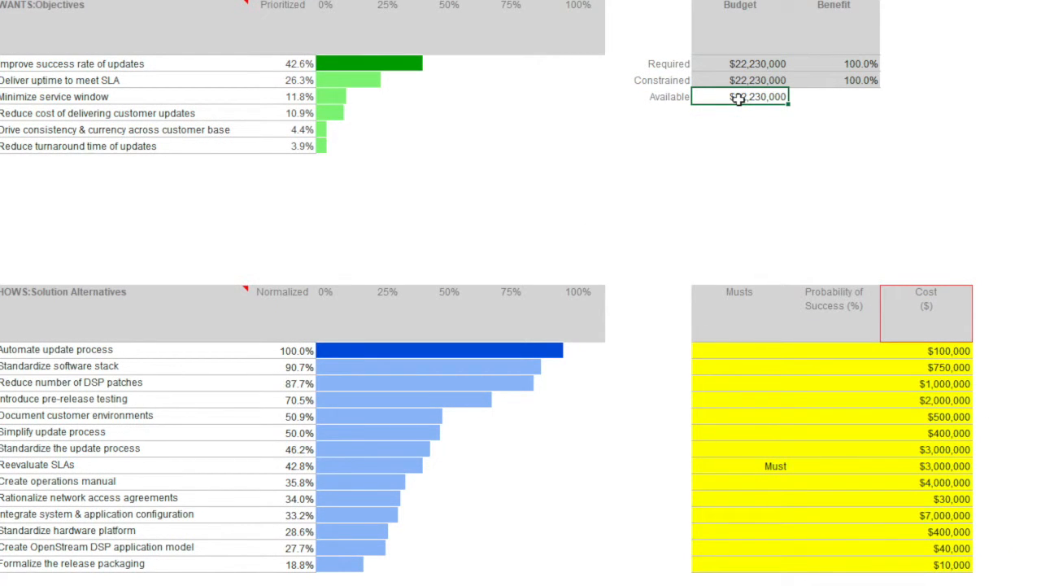
text(10000)
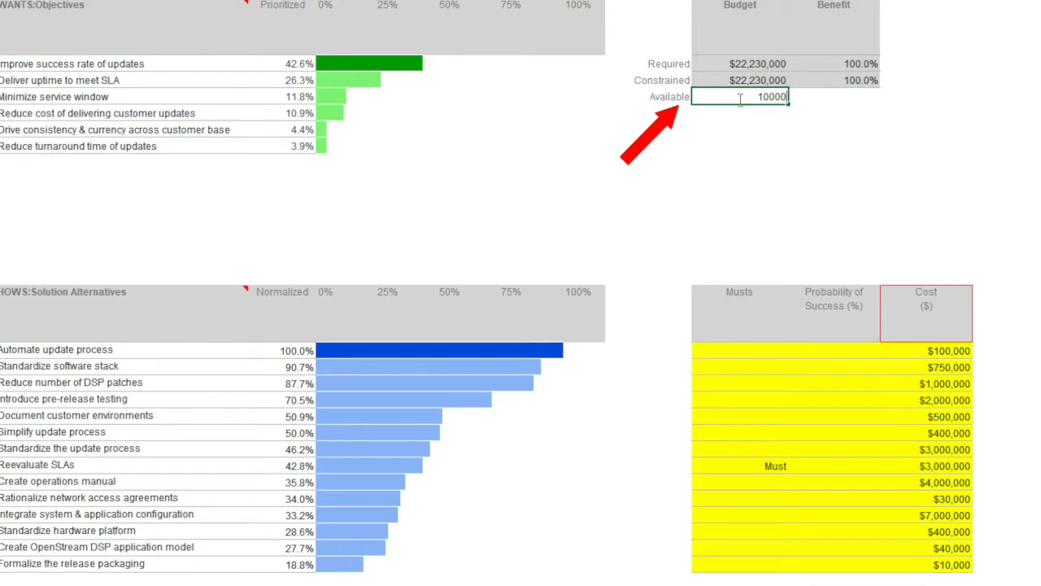